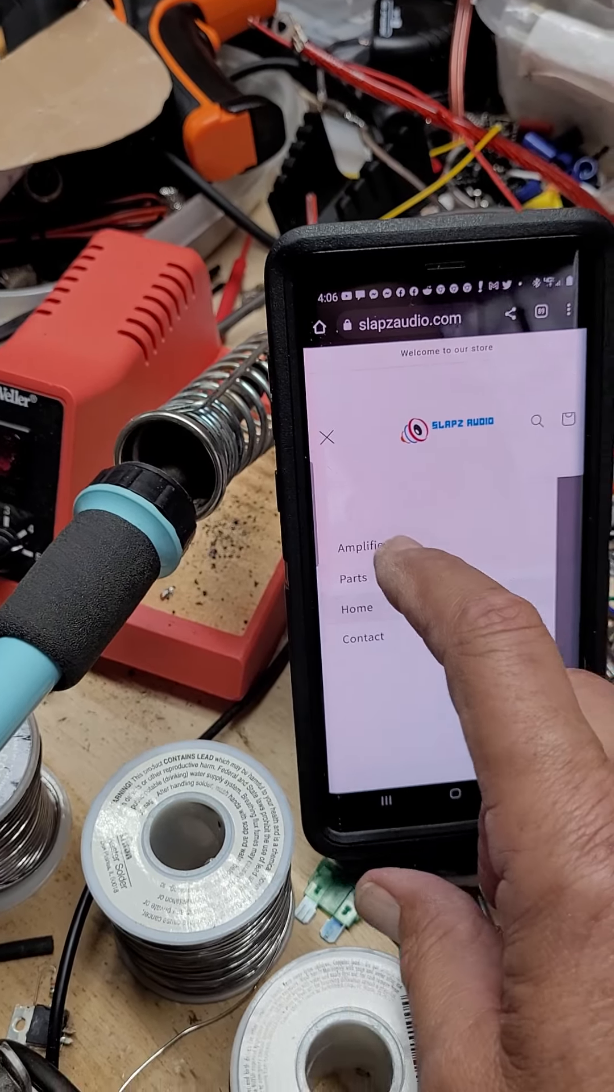
# Load the Amplifiers collection page, showing the $14.00 amplifier reducer/terminal first.
pyautogui.click(368, 550)
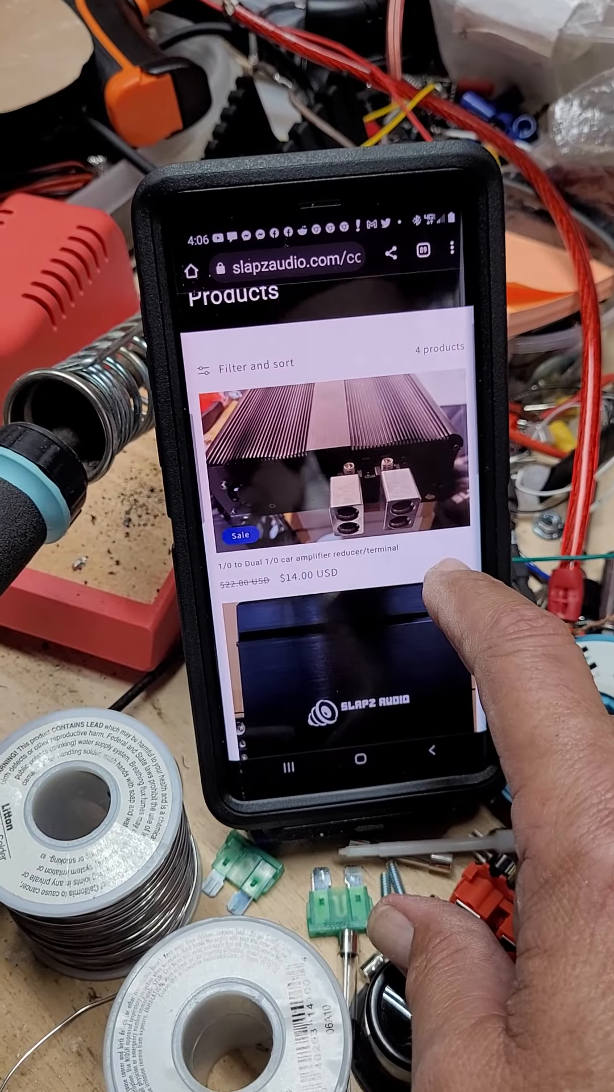
# Scroll through all four amplifiers — Shock 3K.1D $155, 5K.1D $195, sold-out R-8000.1 $295 — down to the footer.
pyautogui.scroll(-3)
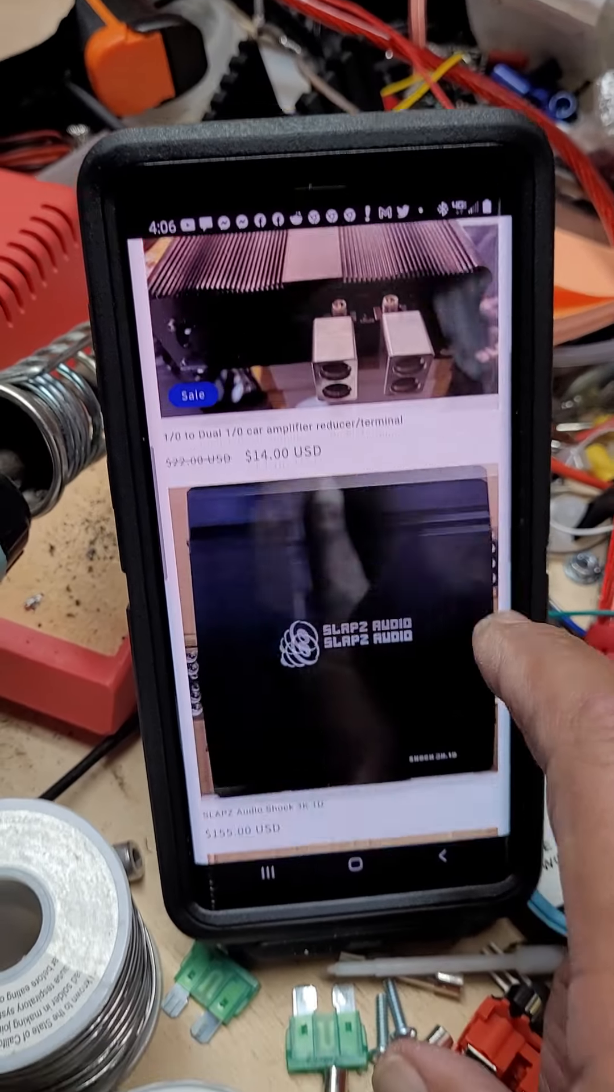
pyautogui.scroll(3)
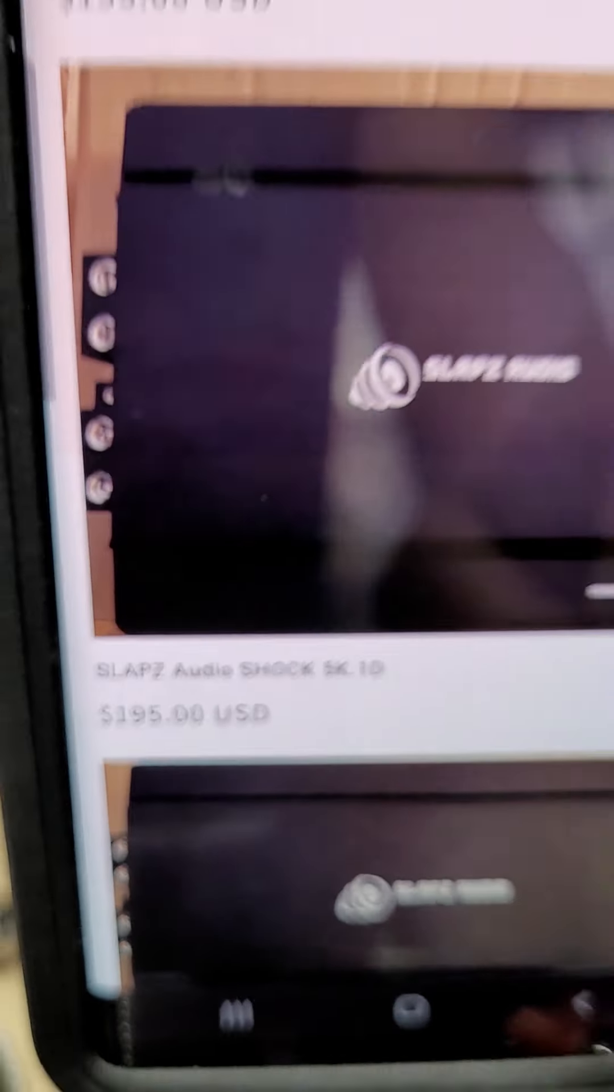
pyautogui.scroll(-3)
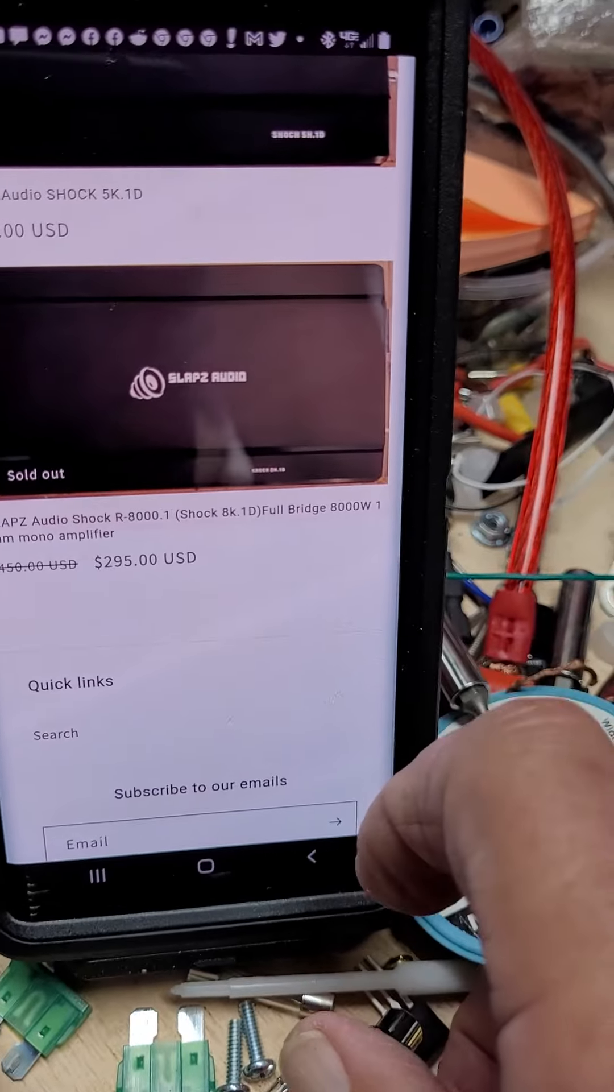